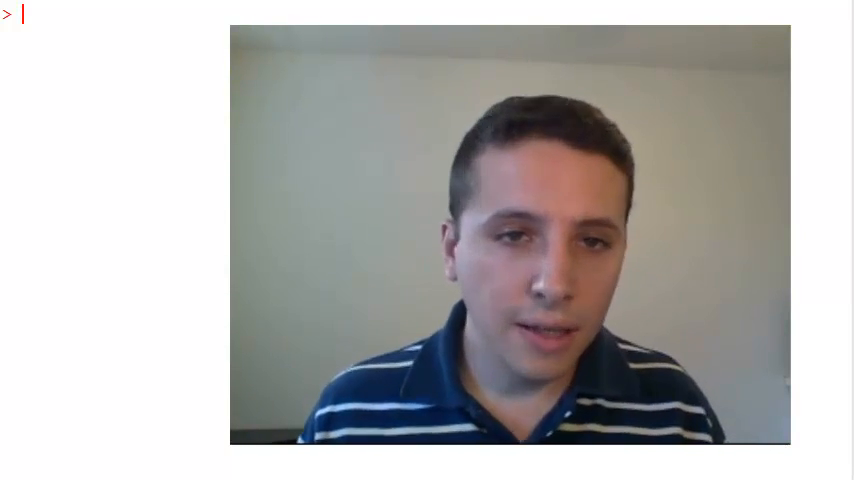
- Define x as seq(0,10,0.005), compute y=sin(x) and plot x against y
type("x=seq(0,10,0.005)")
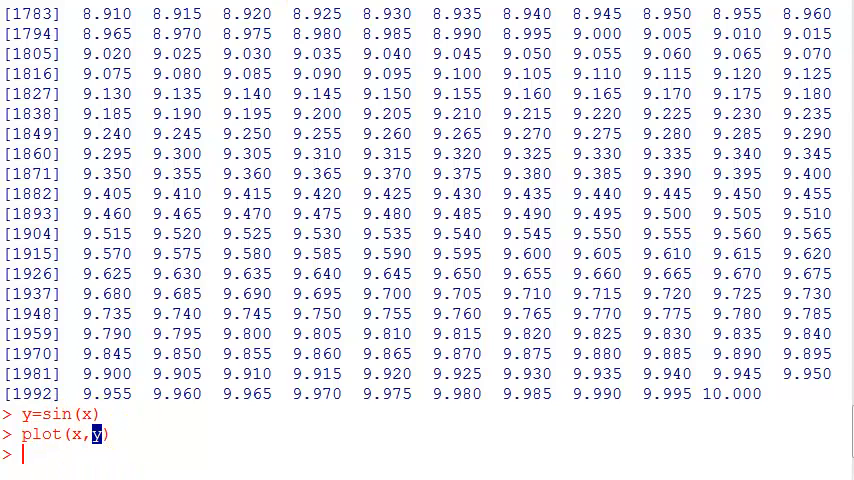
- Redefine y as x*x and plot the pair with plot(x,y)
key("Return")
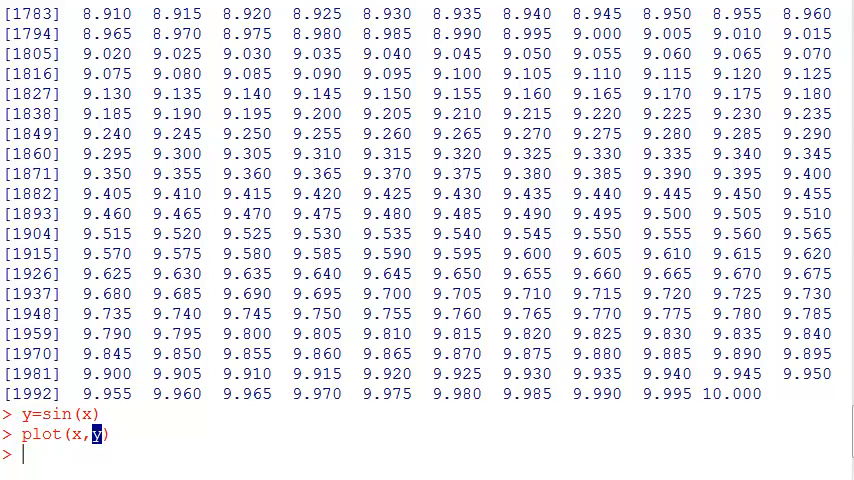
type("y=x*x")
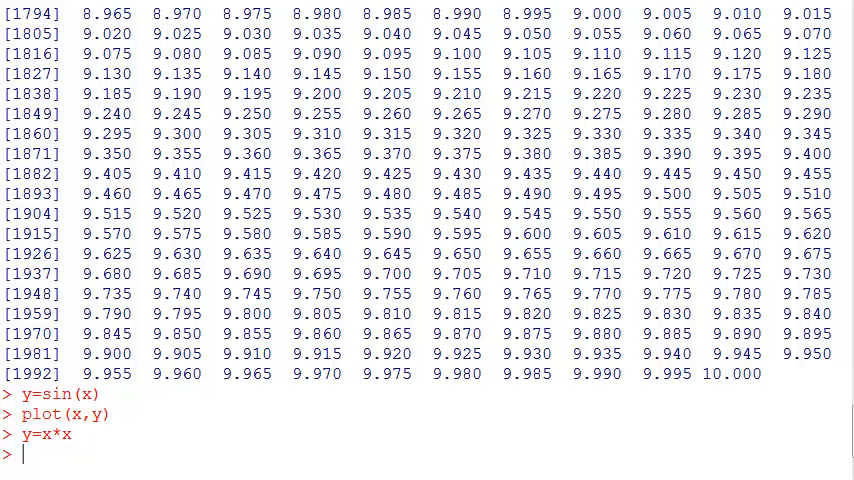
type("plot(x,y)")
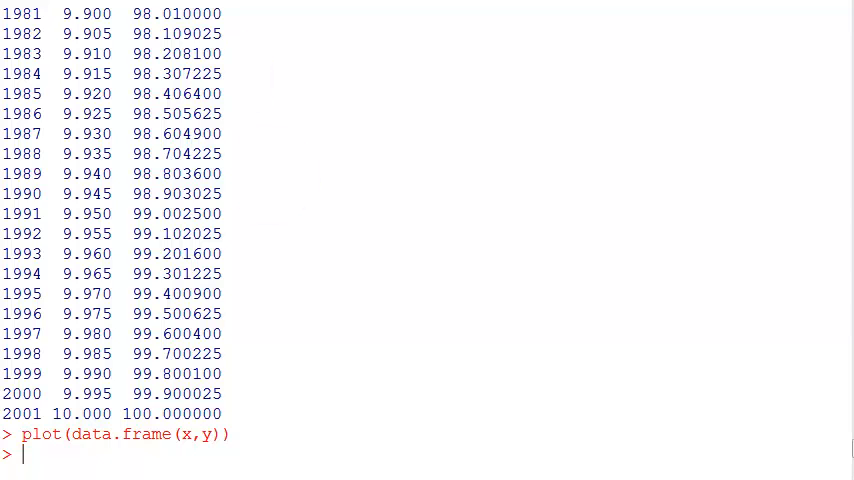
- Redraw data.frame(x,y) with main="Exp. function", then with xlab="xaxis"
type("plot(data.frame(x,y),main=\"Exp. function\")")
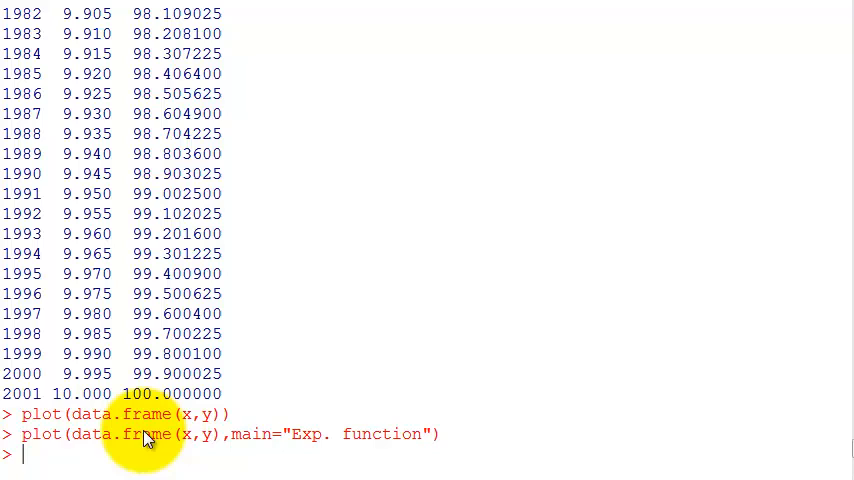
double_click(247, 434)
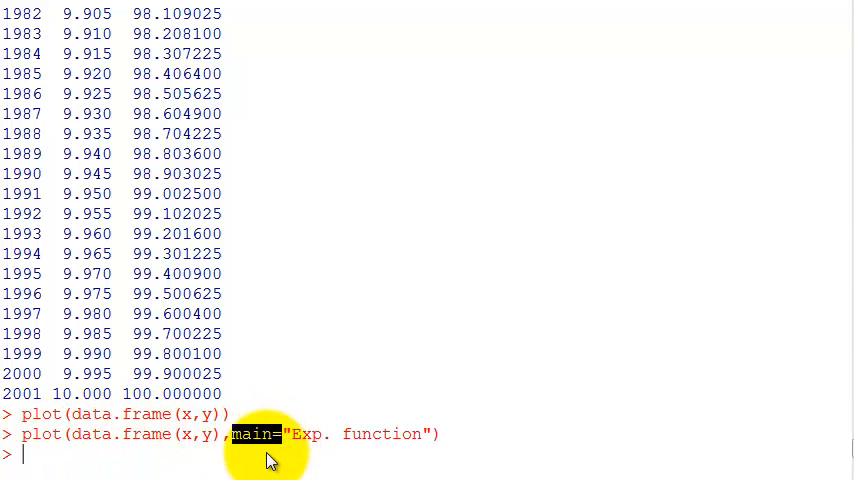
mouse_move(222, 60)
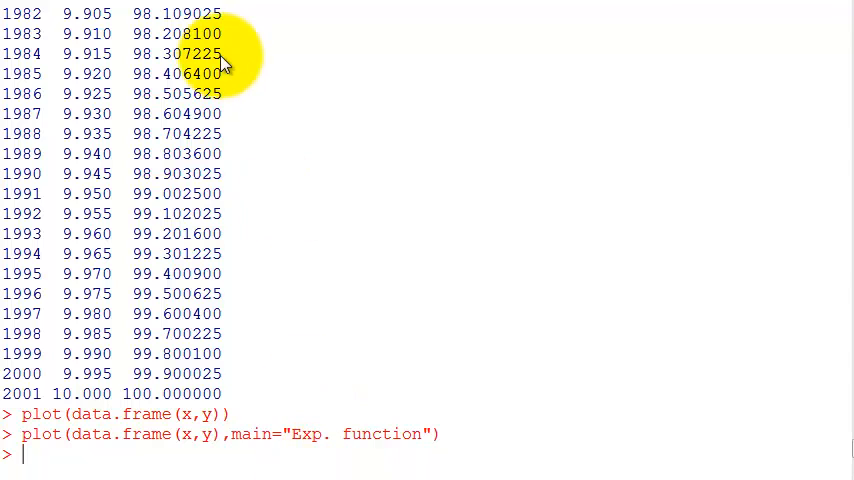
mouse_move(305, 445)
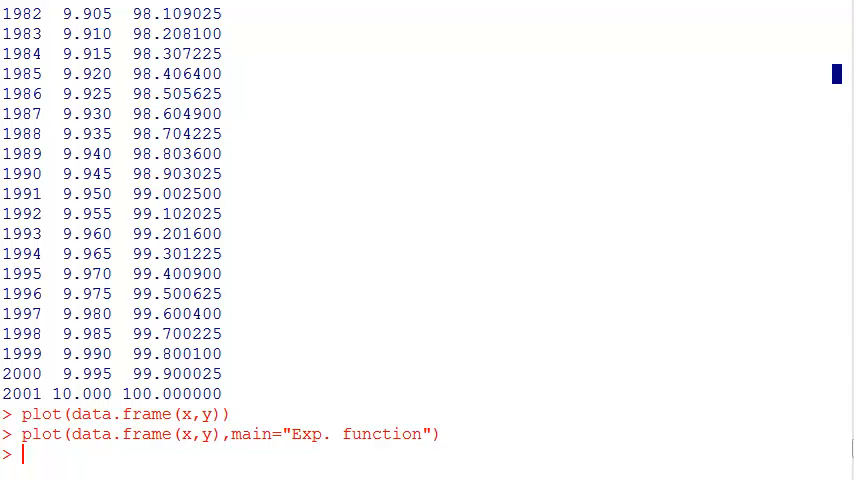
type("plot(data.frame(x,y),xlab=\"xaxis\")")
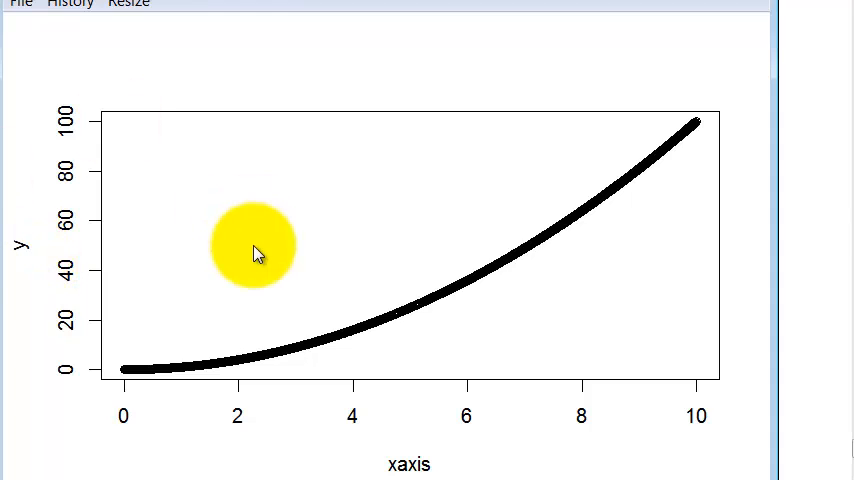
mouse_move(25, 262)
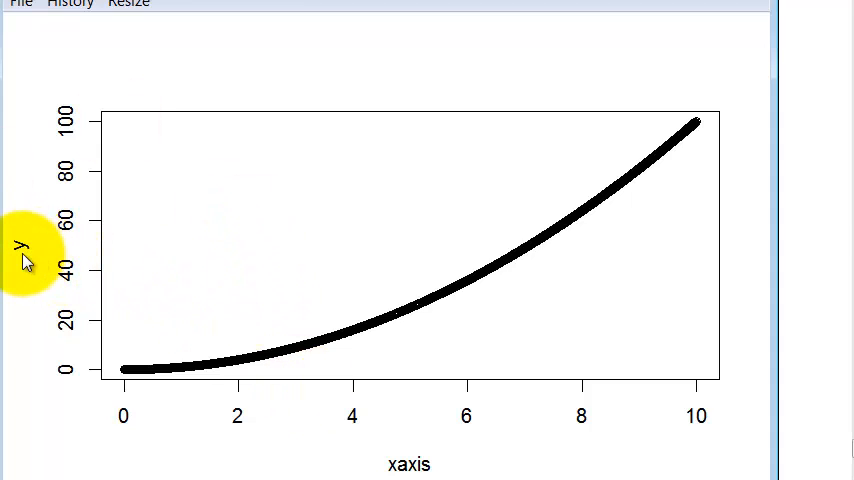
mouse_move(18, 263)
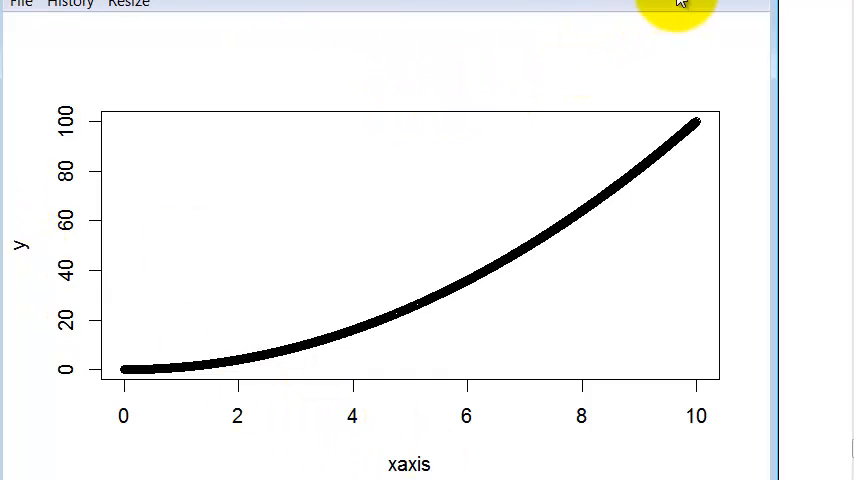
mouse_move(679, 4)
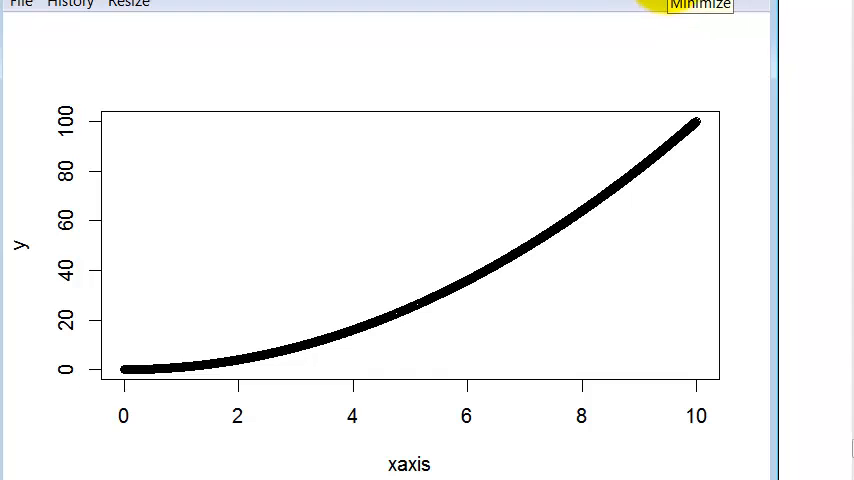
mouse_move(632, 5)
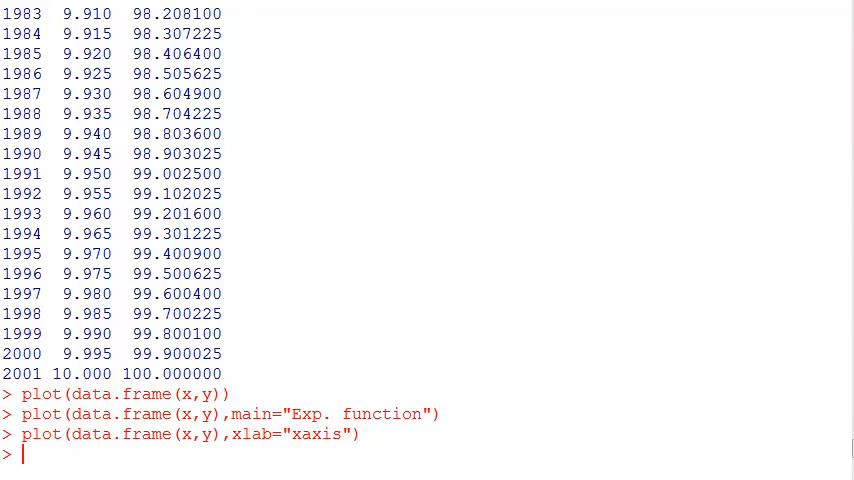
- Redraw the xaxis-labelled plot as a thin line using type="l"
type("plot(data.frame(x,y),xlab=\"xaxis\",type=\"l\")")
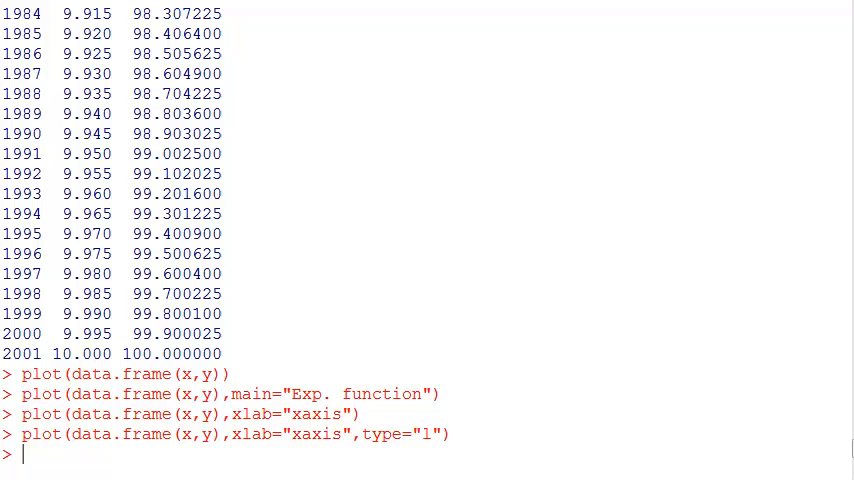
double_click(386, 434)
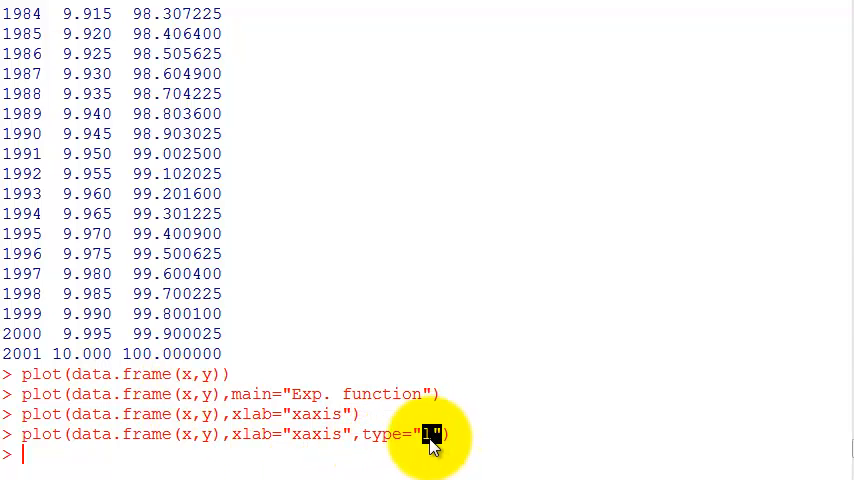
mouse_move(190, 467)
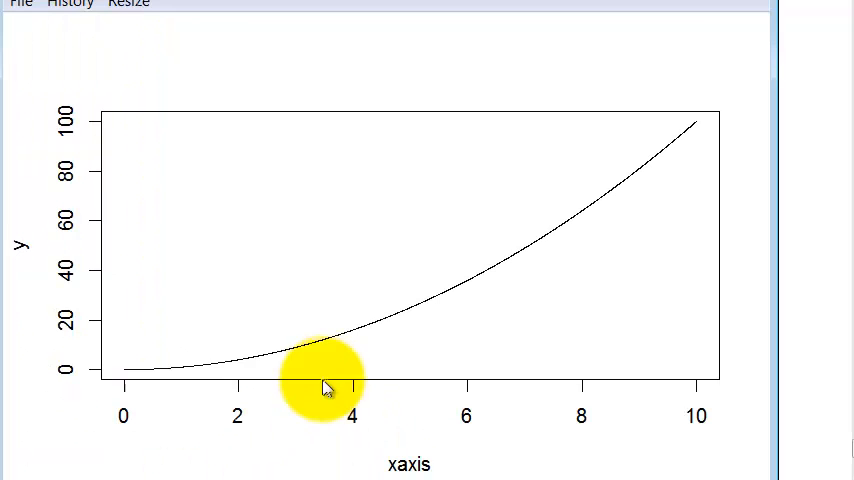
mouse_move(514, 97)
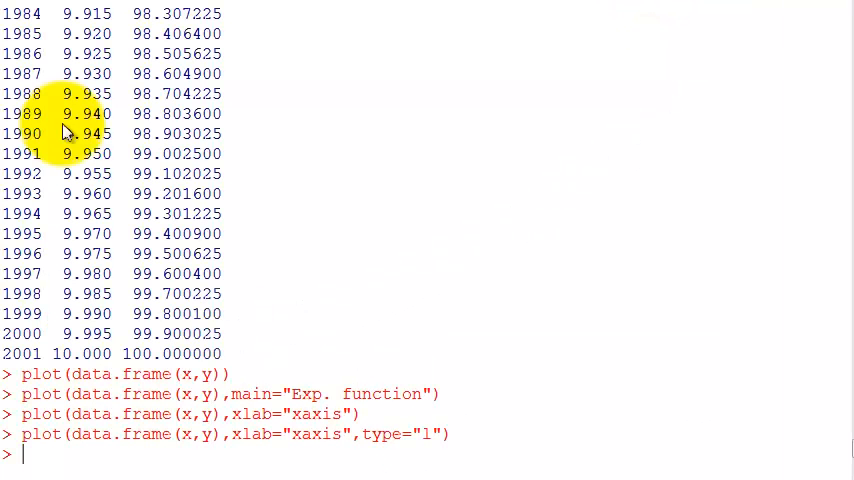
mouse_move(65, 133)
type("lines(x,y/2)")
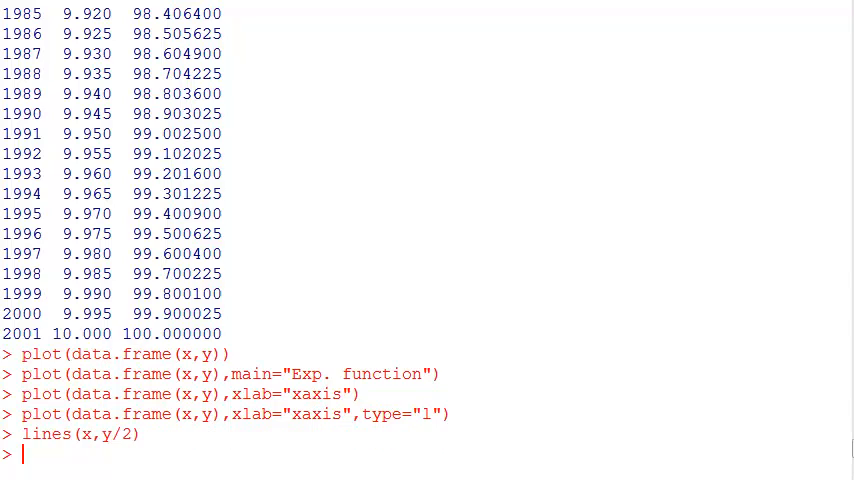
- Overlay points(x,y/3) as a third curve on the line plot
double_click(104, 436)
type("points(x,y/3)")
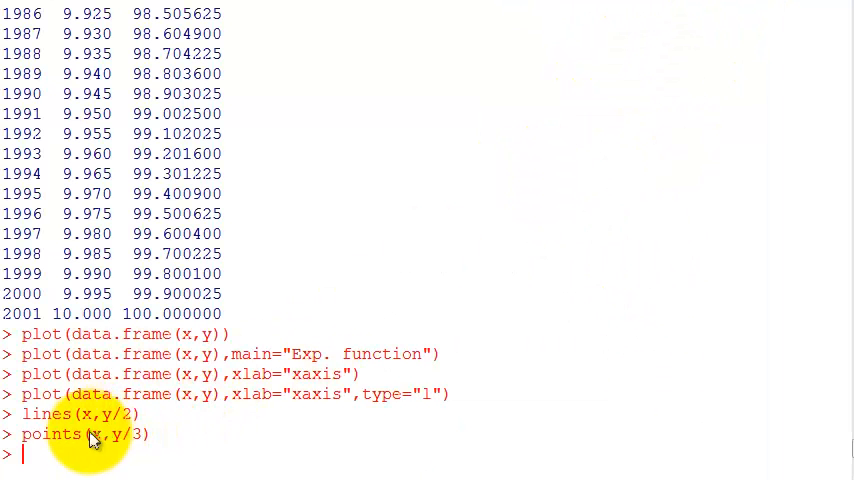
double_click(50, 434)
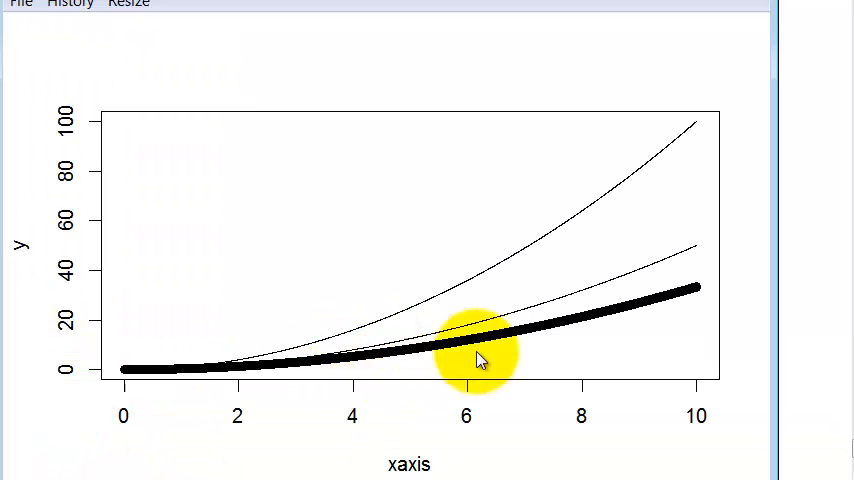
mouse_move(709, 29)
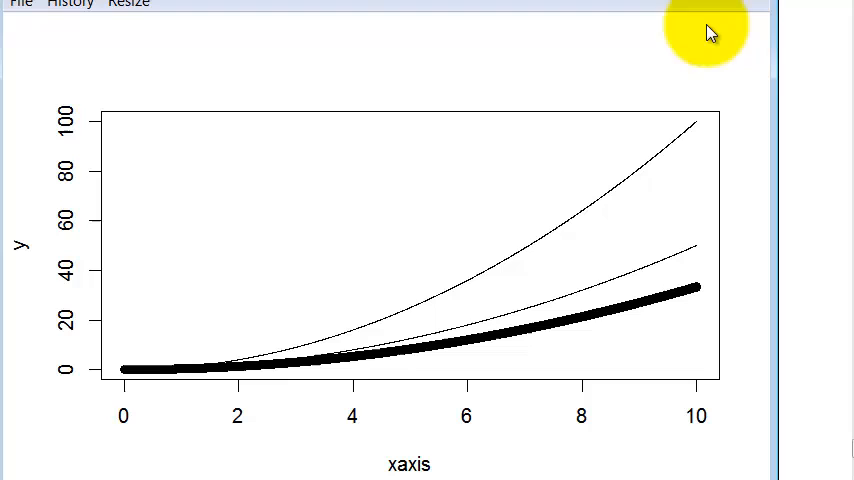
mouse_move(600, 5)
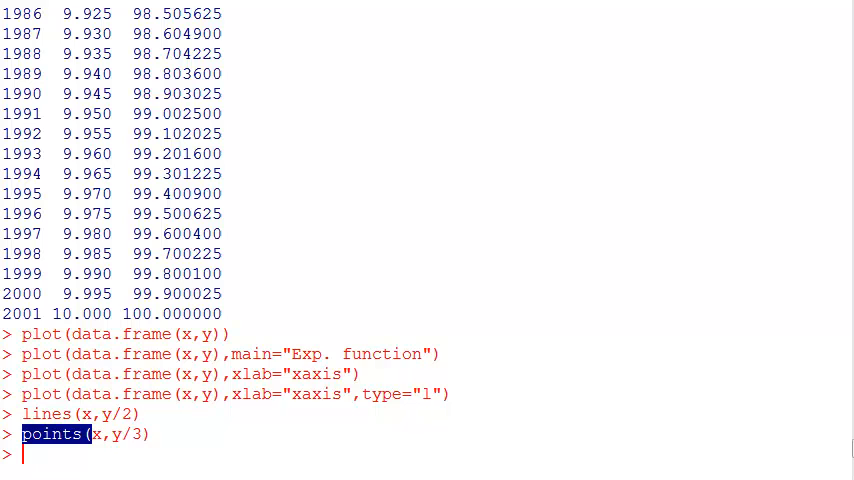
- Draw barplot(c(1:3)) giving three bars of heights 1, 2 and 3
type("barplot(c(1:3))")
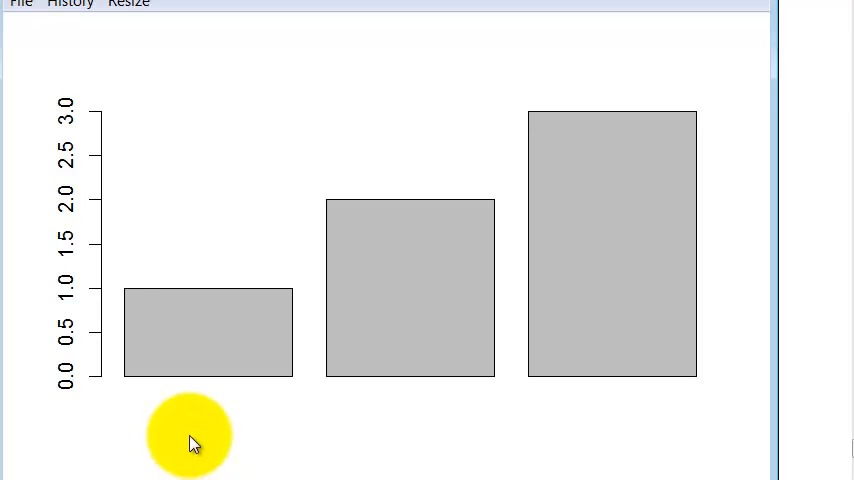
mouse_move(755, 3)
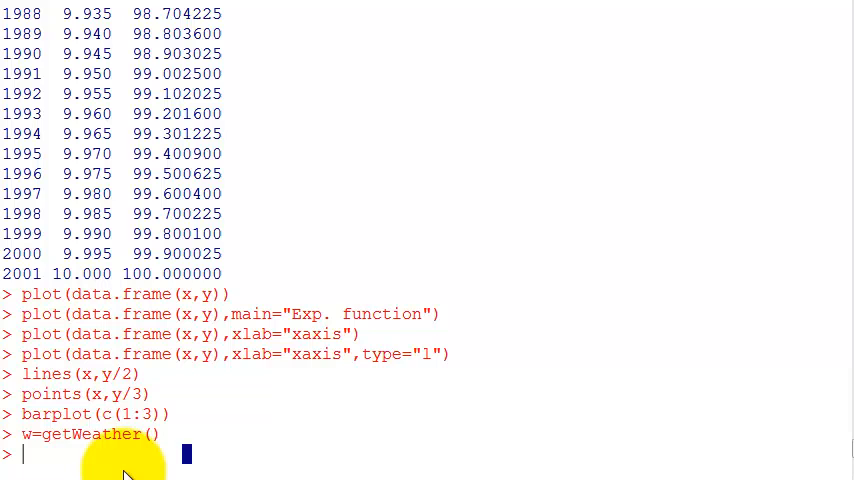
- Preview head(w) of the weather data and enter hist(w$tempmax)
type("head(w")
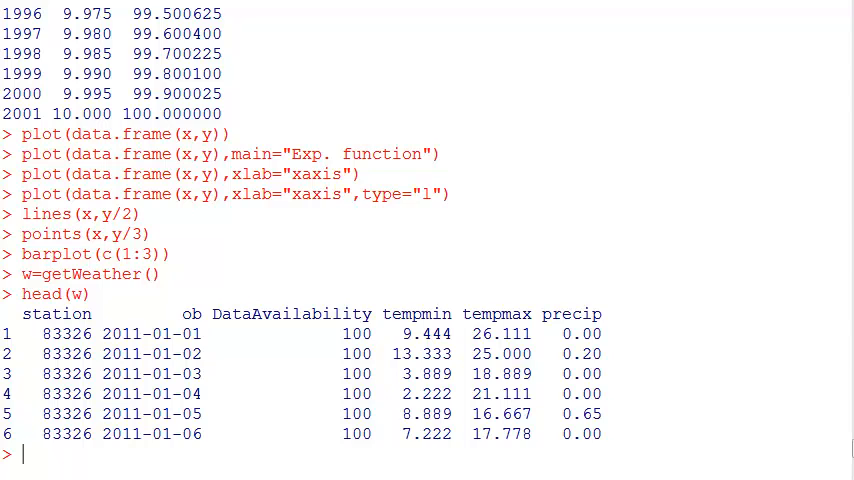
type("hist(w$tempmax)")
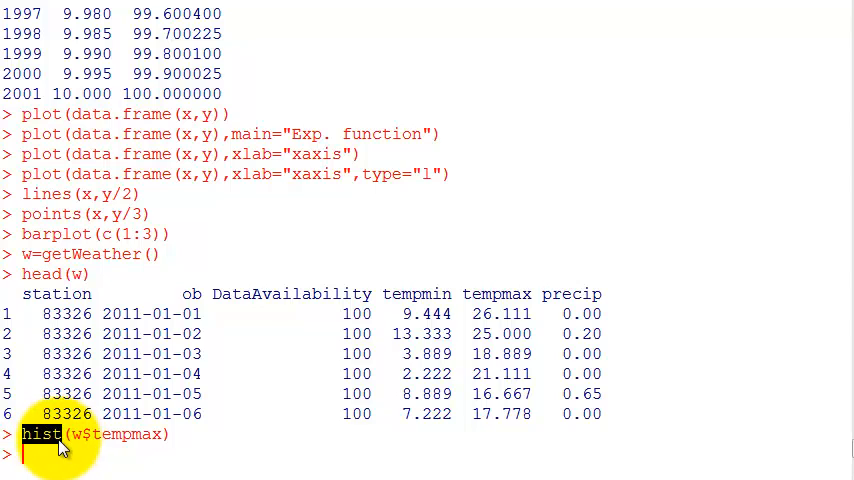
- Draw histograms of tempmax and tempmin and summarise density(w$tempmin) over 750 observations
key("Return")
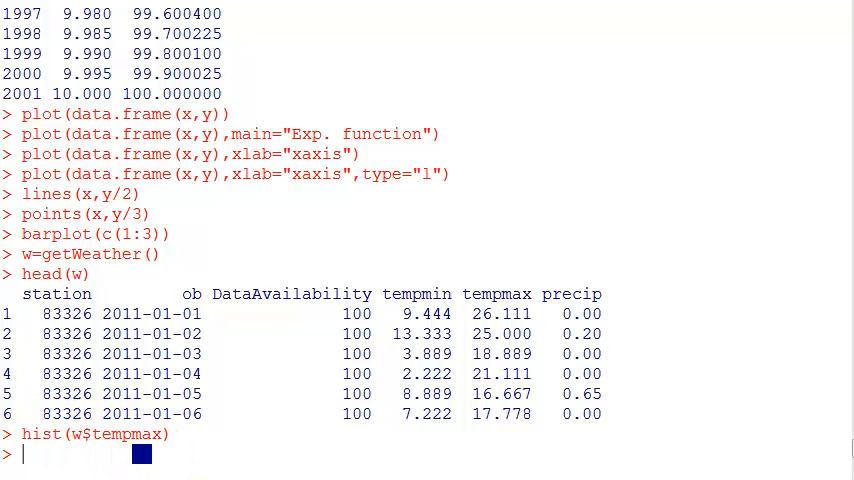
key("Return")
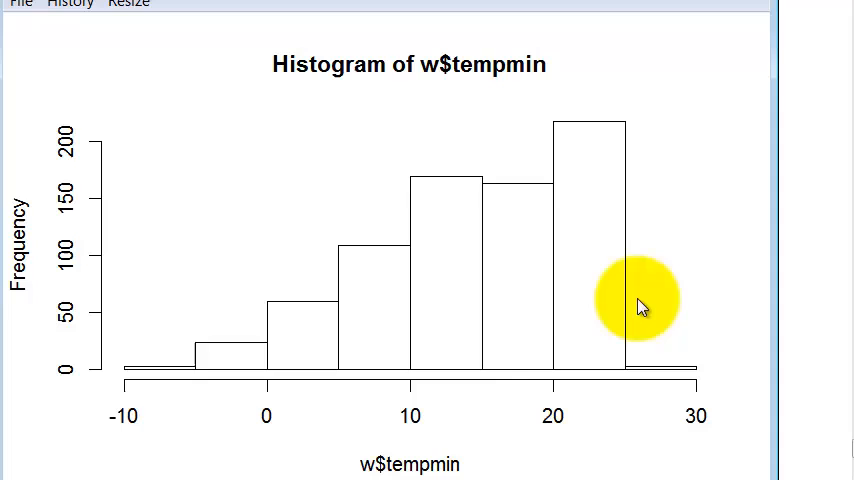
mouse_move(625, 10)
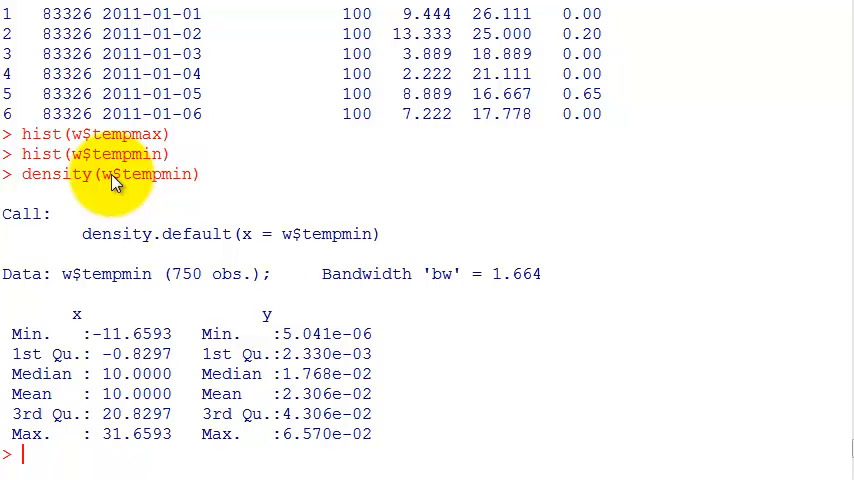
mouse_move(149, 318)
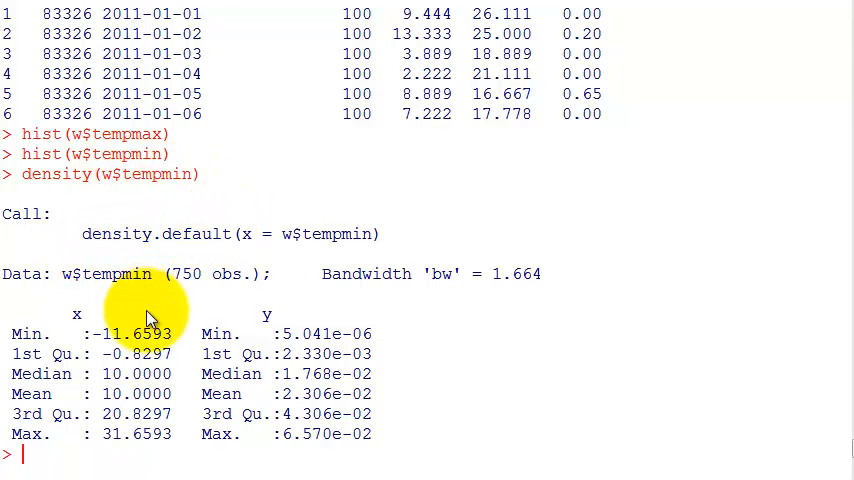
mouse_move(135, 222)
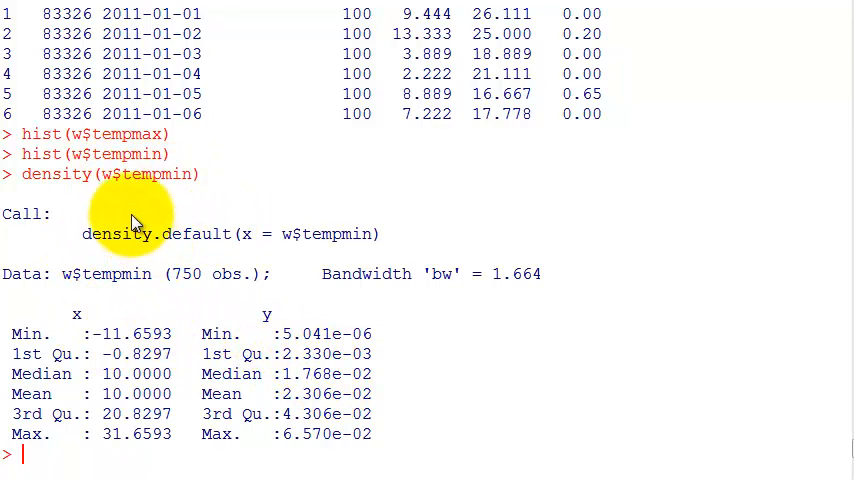
double_click(56, 174)
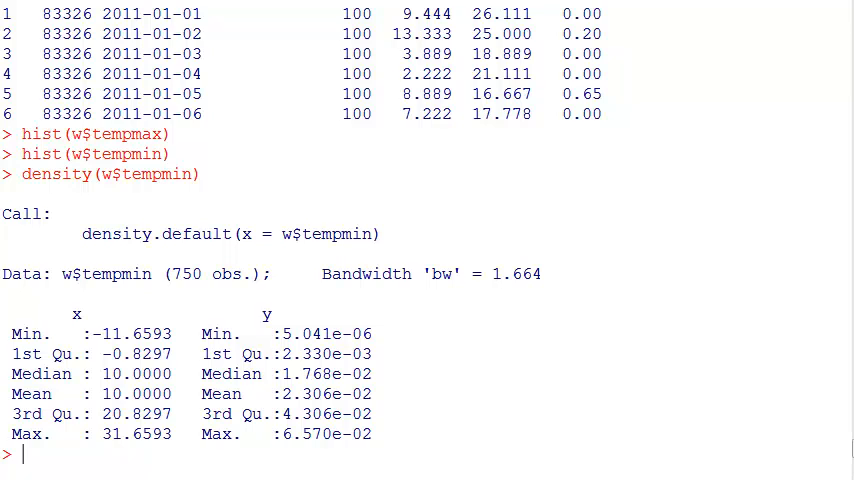
type("plot(density(w$tempmin))")
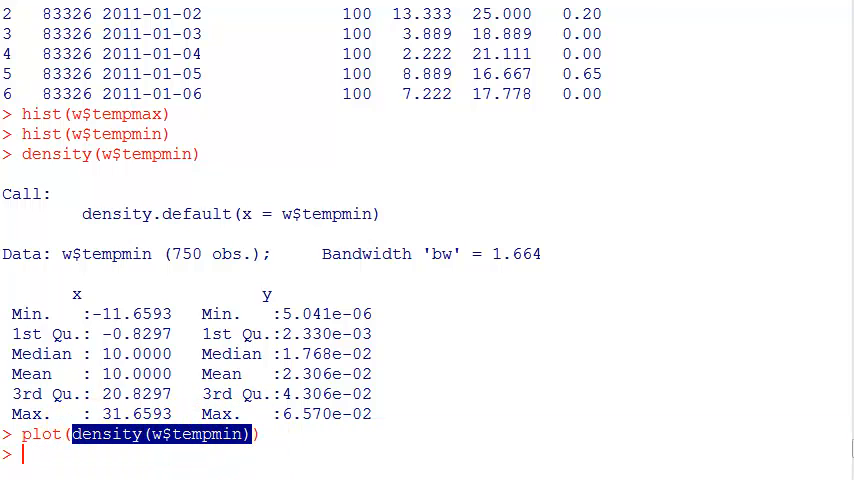
- Plot the density curve of w$tempmin, N = 750, bandwidth 1.664
key("Return")
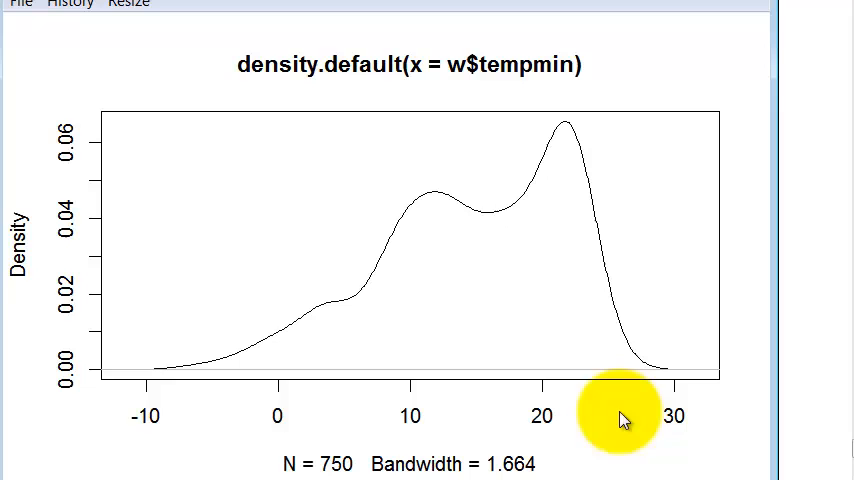
mouse_move(720, 42)
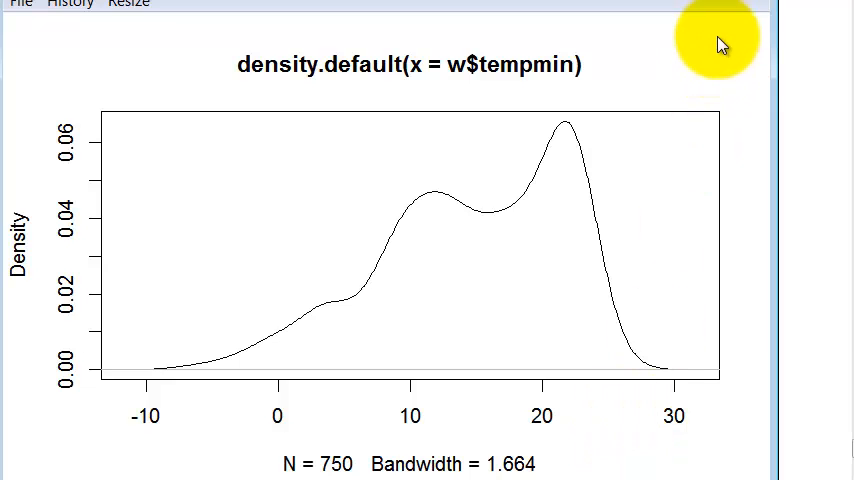
mouse_move(670, 5)
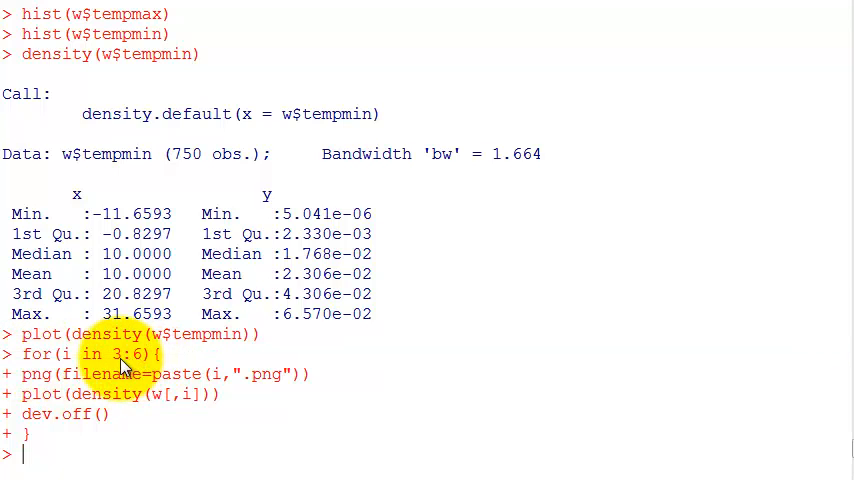
- Loop over columns 3:6 saving plot(density(w[,i])) to numbered PNG files via png() and dev.off()
double_click(127, 354)
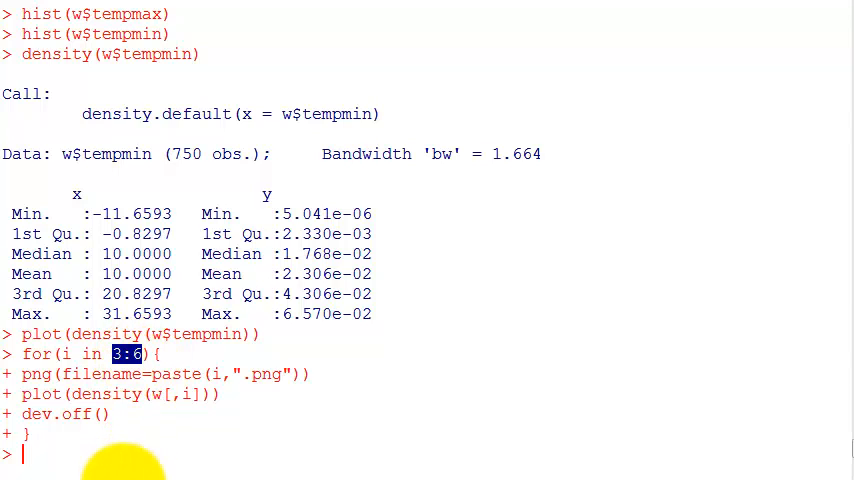
type("head(w")
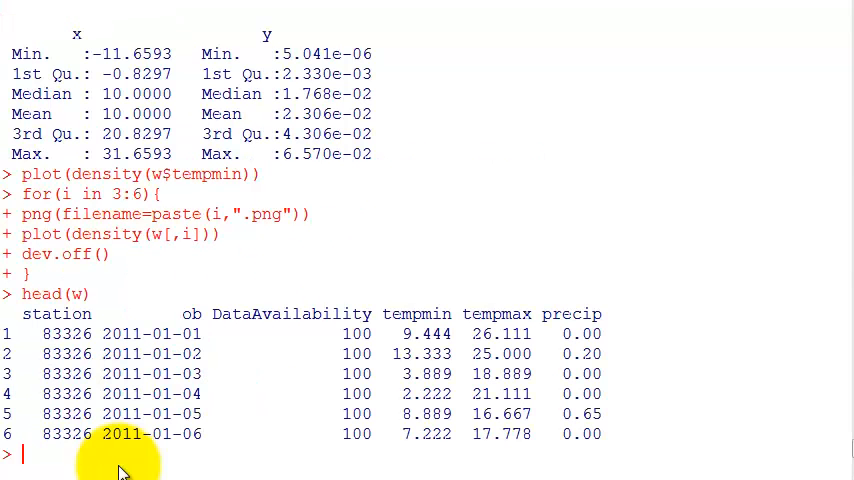
mouse_move(497, 318)
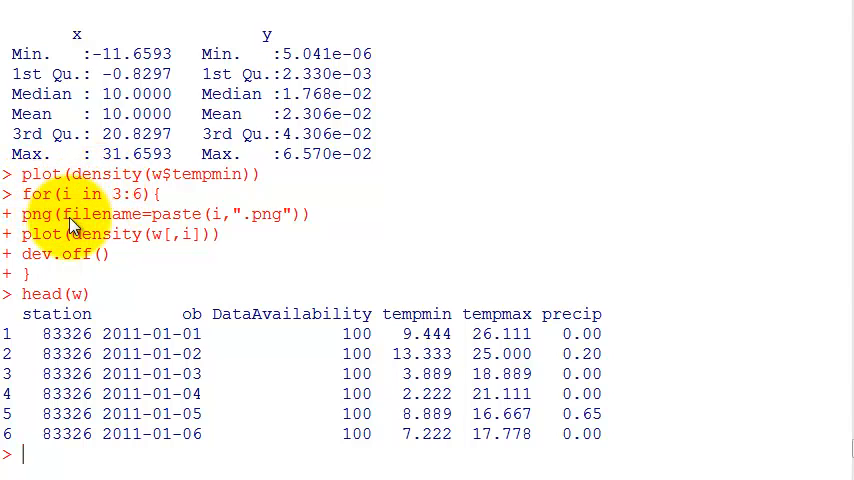
double_click(150, 213)
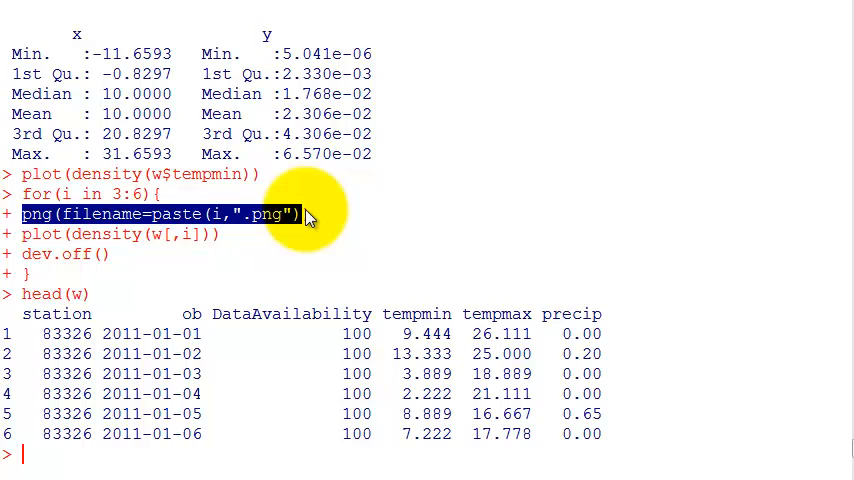
mouse_move(310, 213)
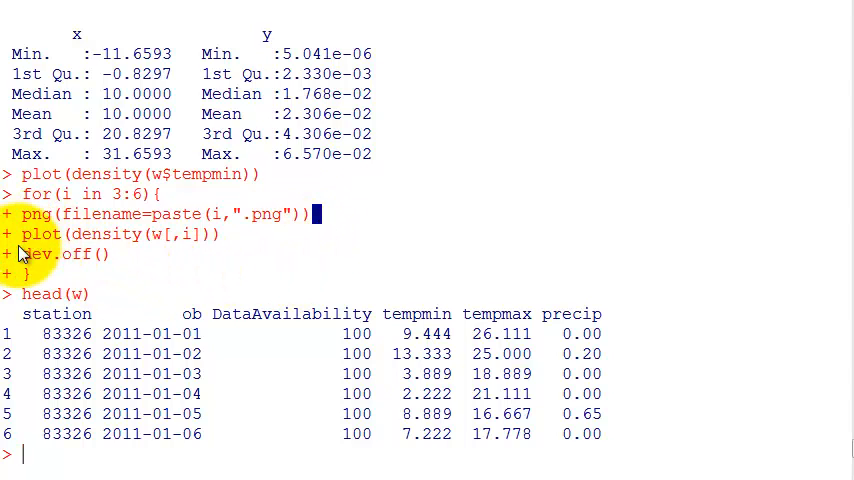
double_click(120, 234)
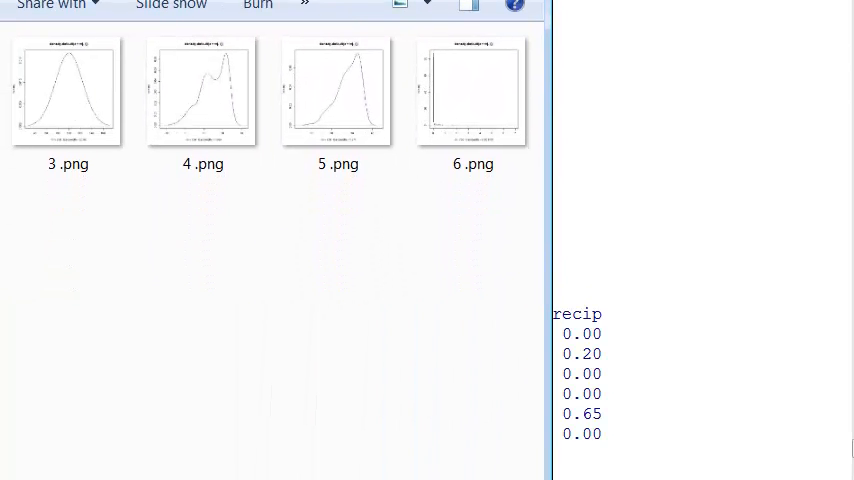
- View a saved density image from the working folder holding 3 .png through 6 .png
double_click(337, 90)
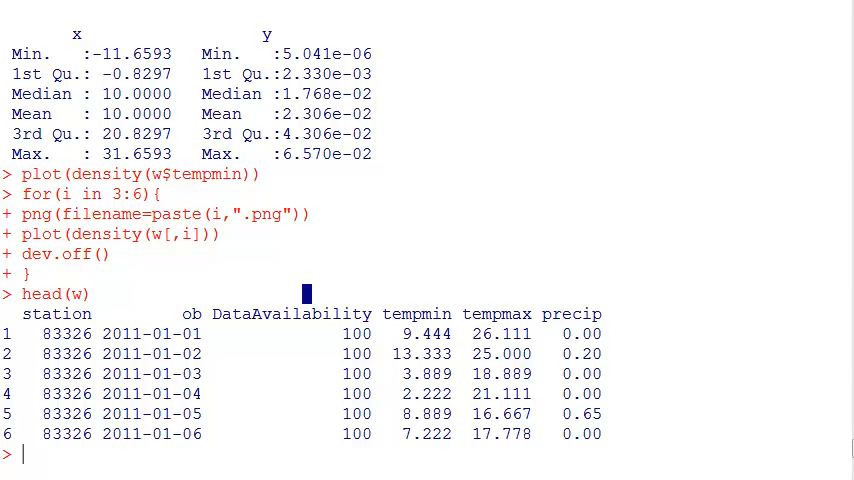
- Enter par(mfrow=c(2,2)) to arrange the coming plots in a two-by-two grid
type("par(mfrow=c(2,2))")
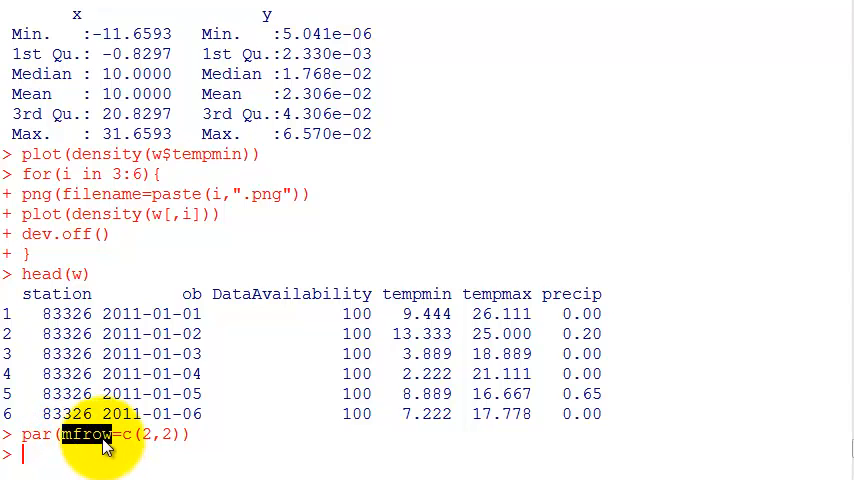
mouse_move(120, 459)
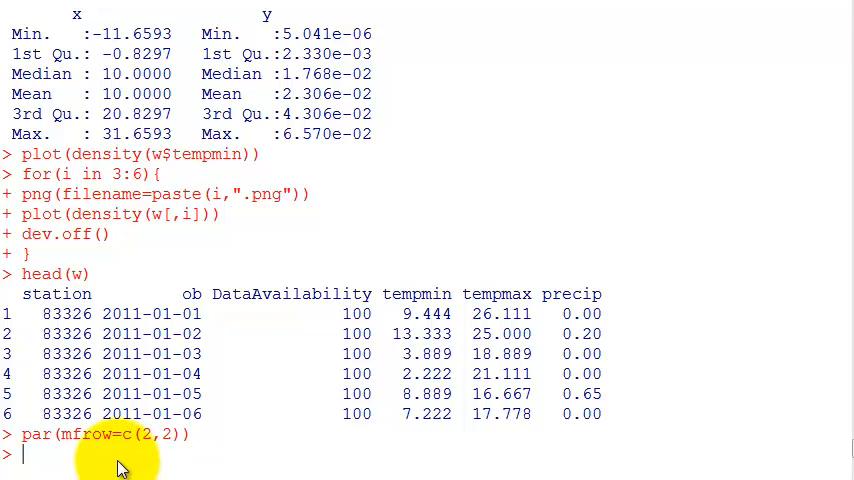
mouse_move(213, 190)
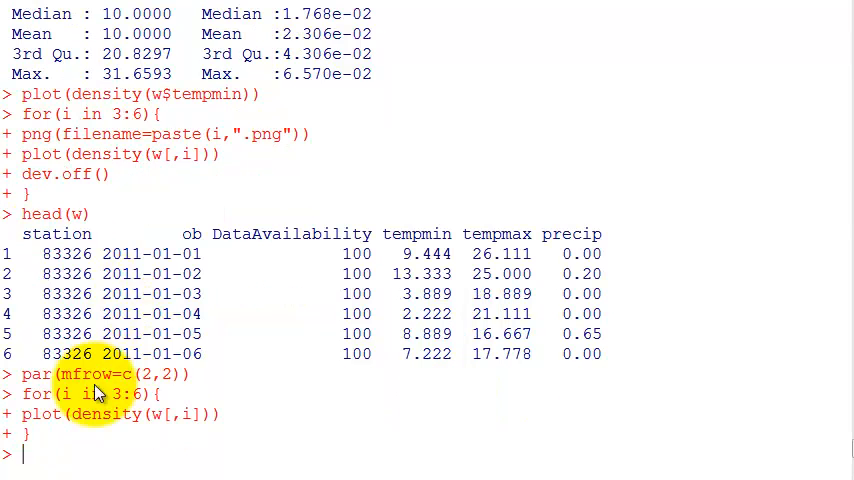
- Highlight the for(i in 3:6) loop that plots density(w[,i]) into the grid
left_click_drag(35, 393, 60, 432)
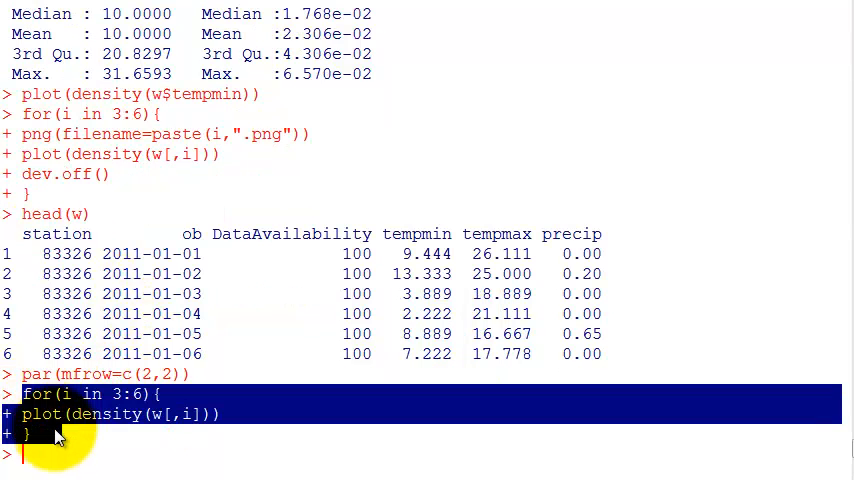